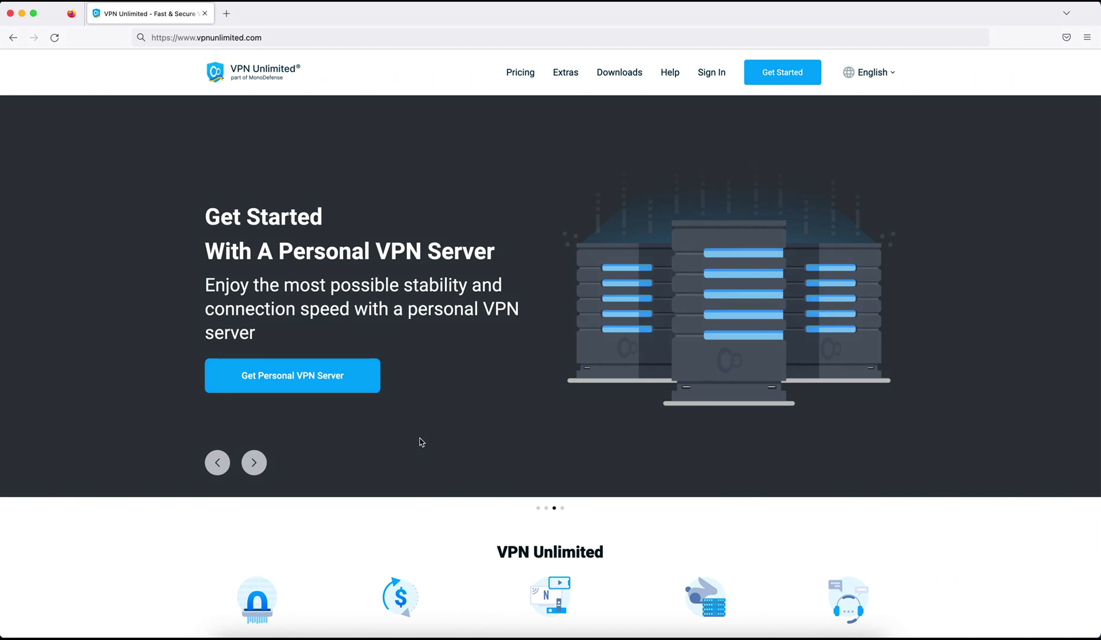
From the website's Downloads menu, pick the Firefox version of VPN Unlimited.
click(204, 38)
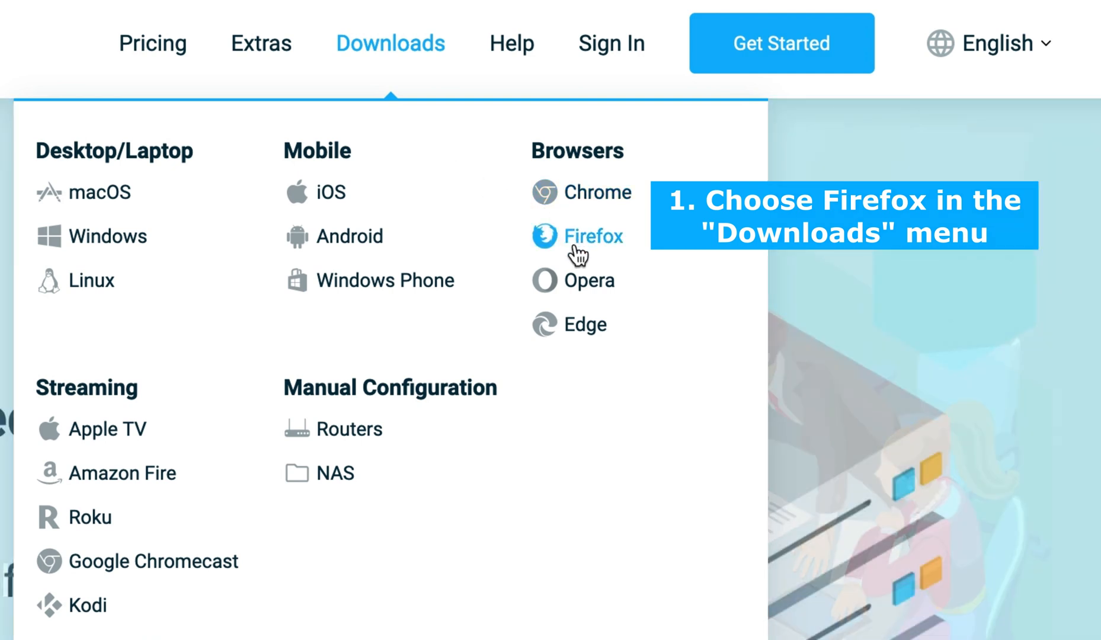
click(596, 236)
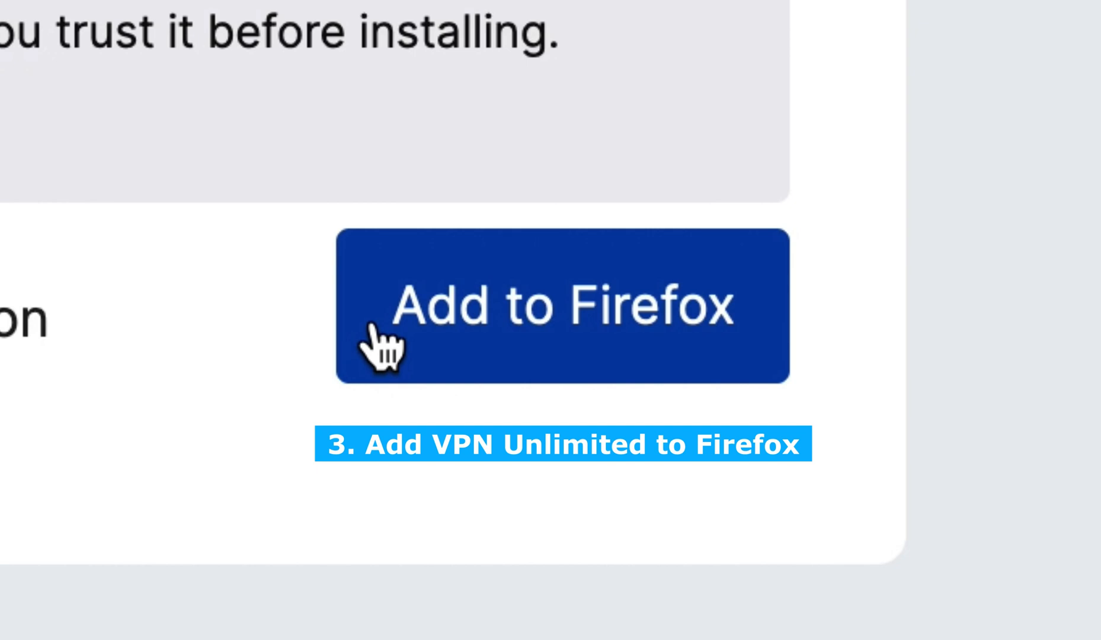
Add the VPN Unlimited Proxy extension to Firefox, accepting its permissions and confirmation.
click(562, 306)
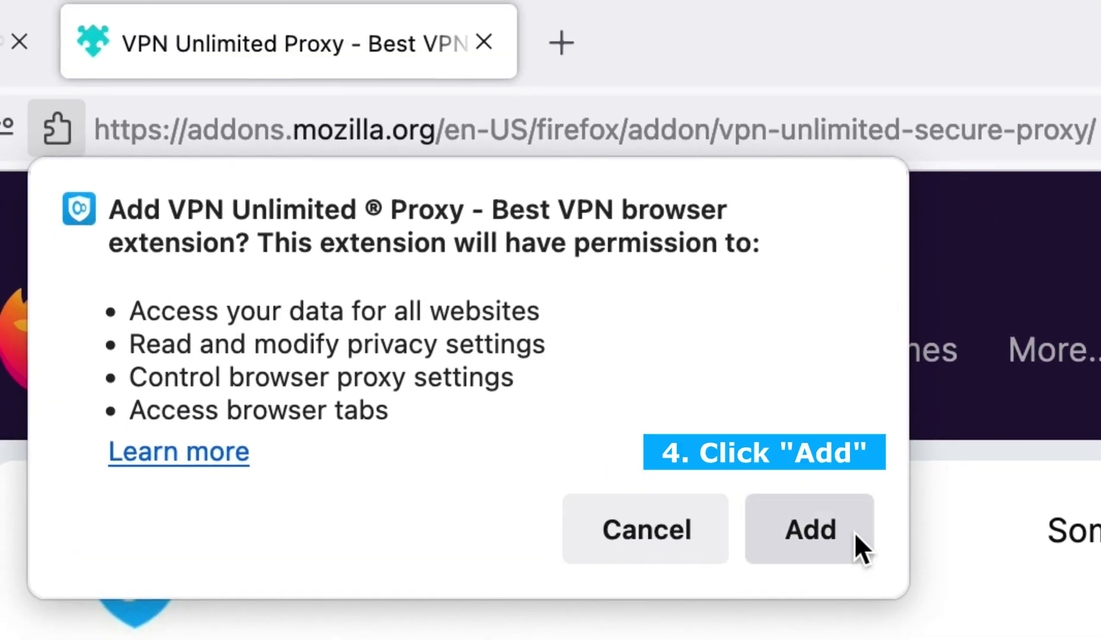
click(809, 529)
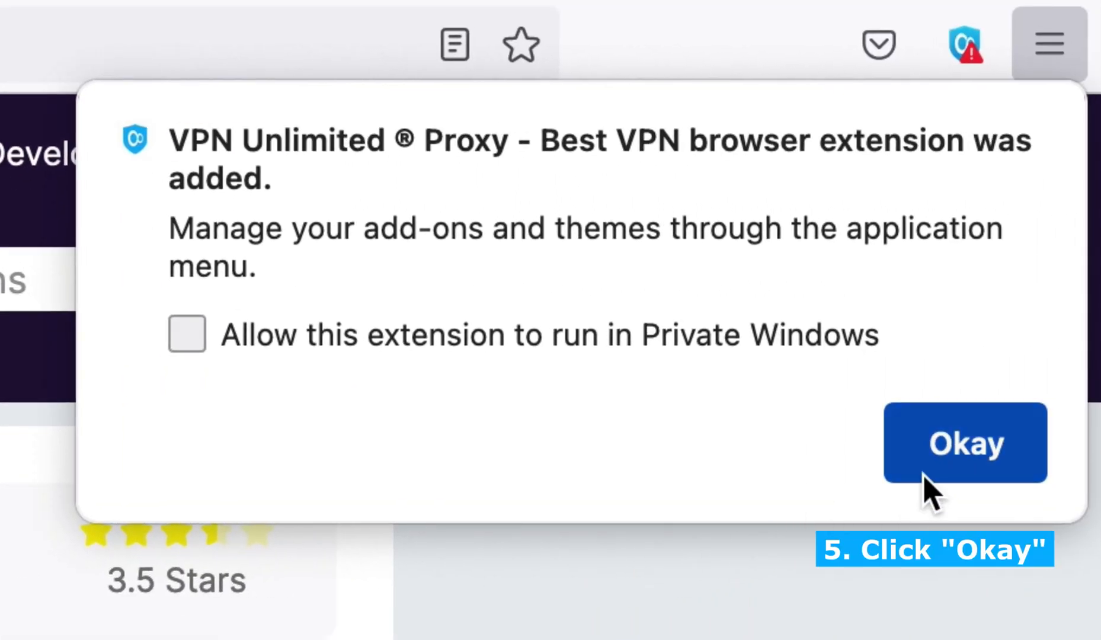
click(963, 442)
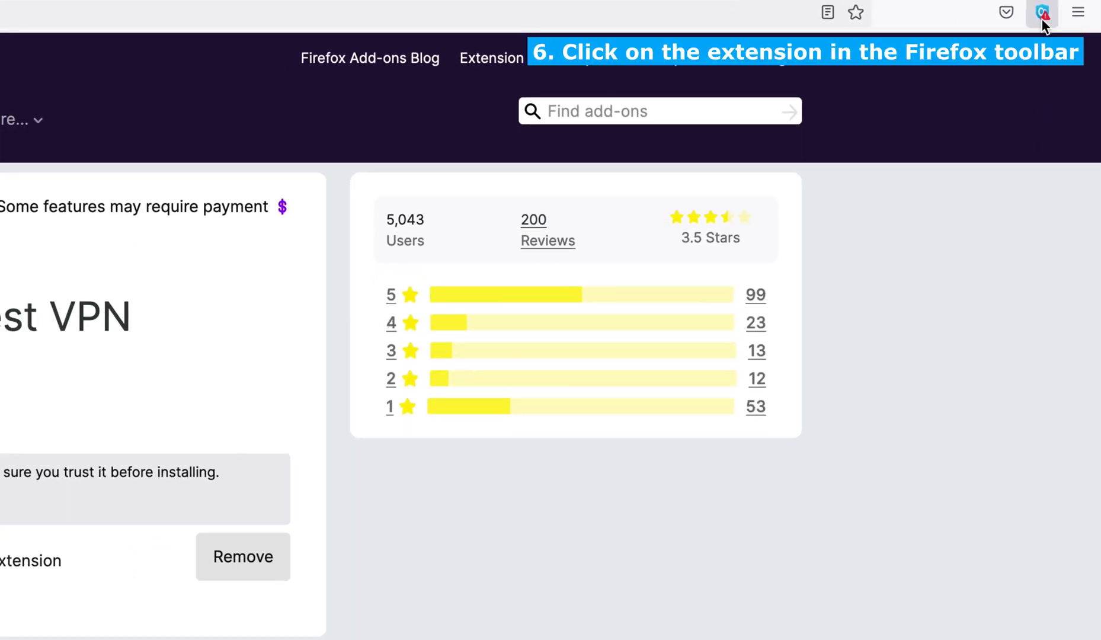
Choose Sign in from the VPN Unlimited toolbar popup.
click(1042, 12)
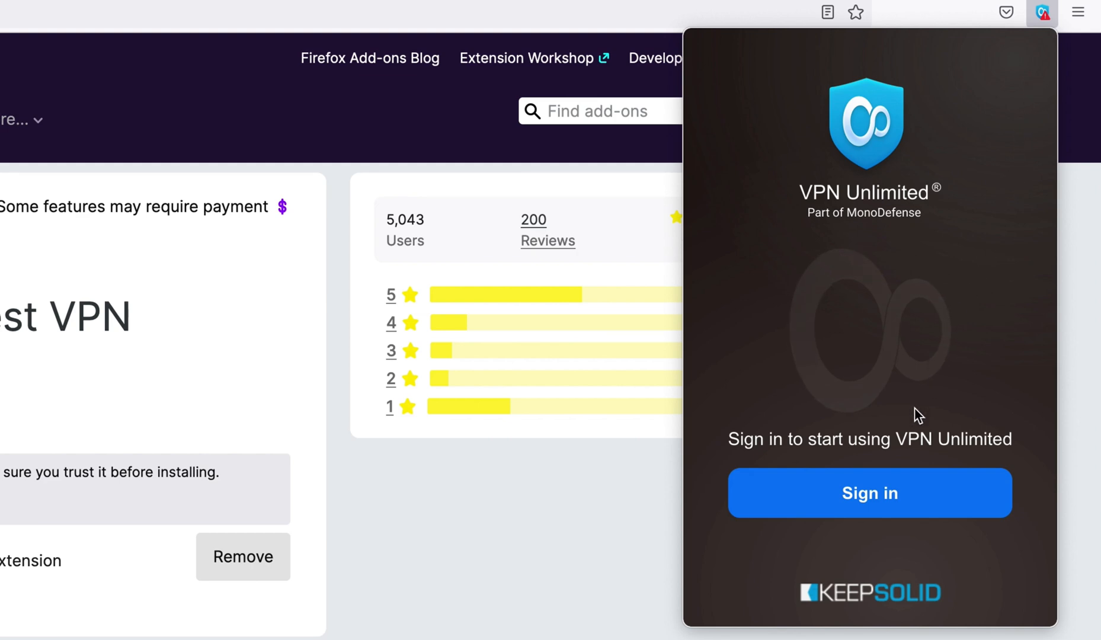
click(869, 493)
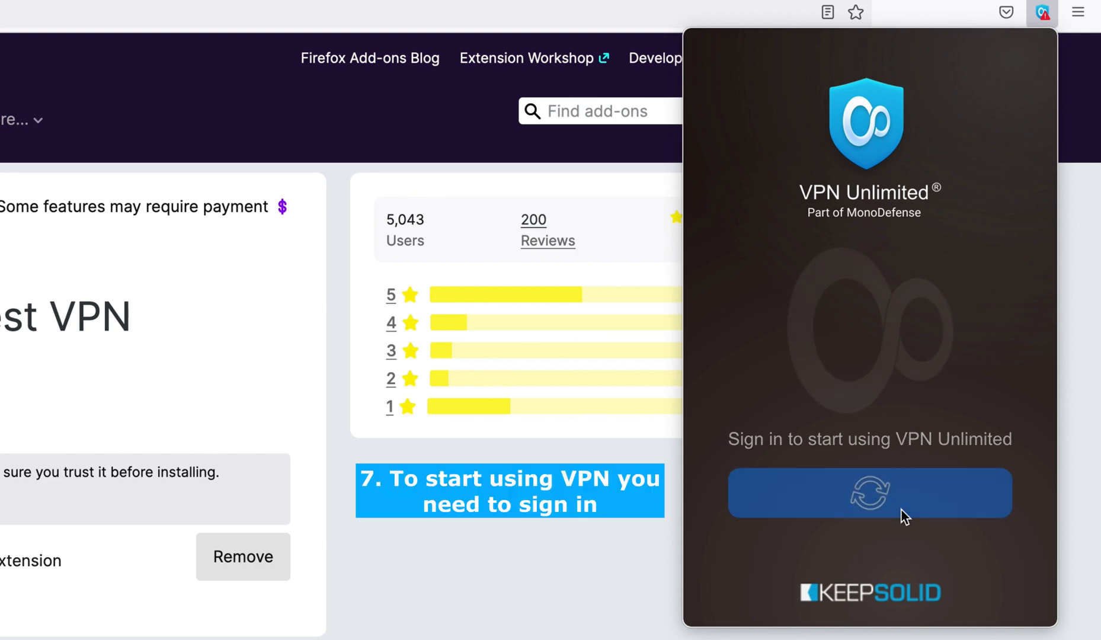
click(868, 492)
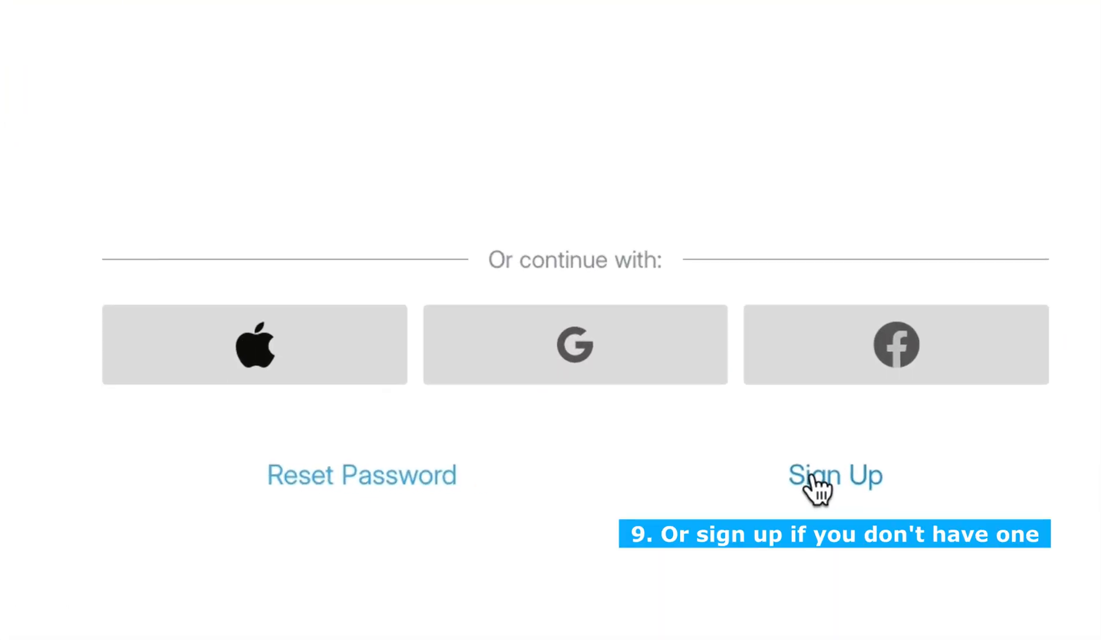
Complete the KeepSolid ID sign-up with repeated password and accepted terms, then submit.
click(835, 475)
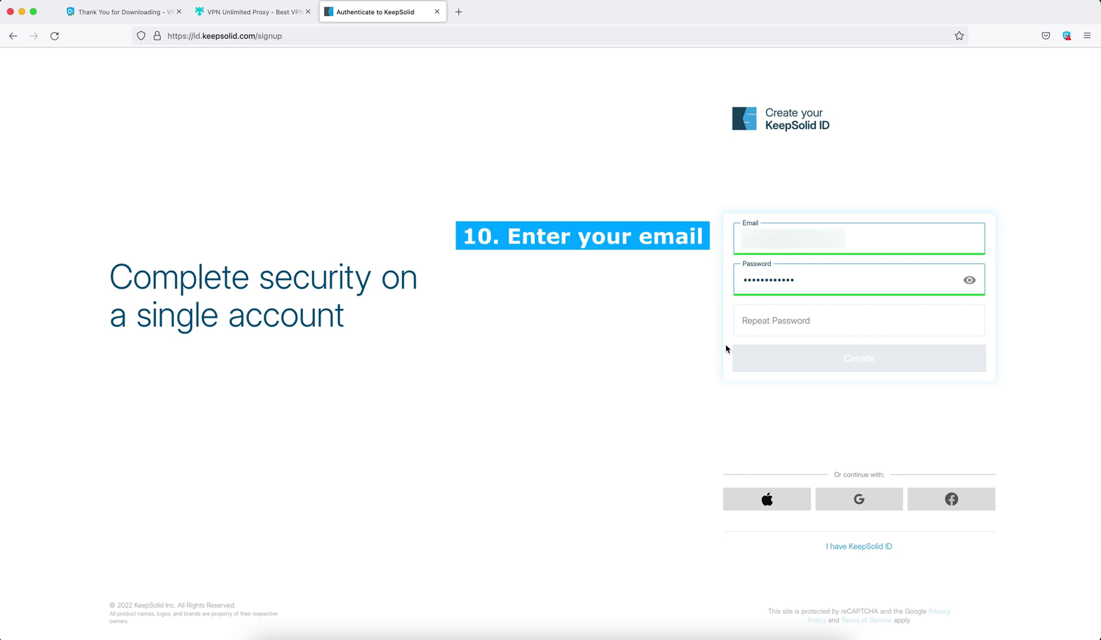
click(858, 321)
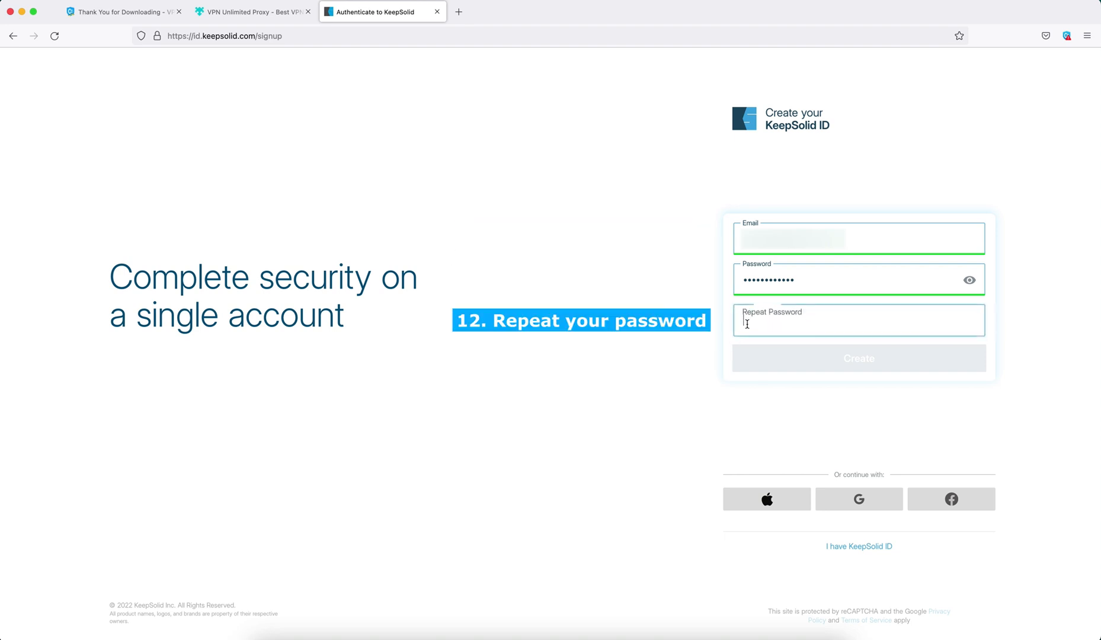
text(••••••••••••)
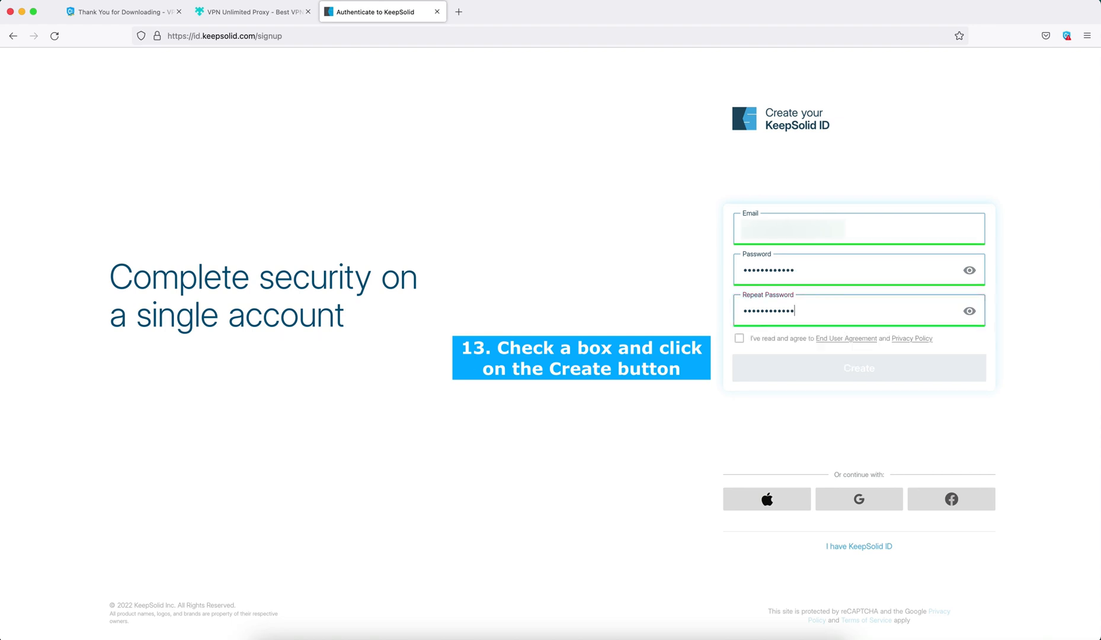
click(739, 338)
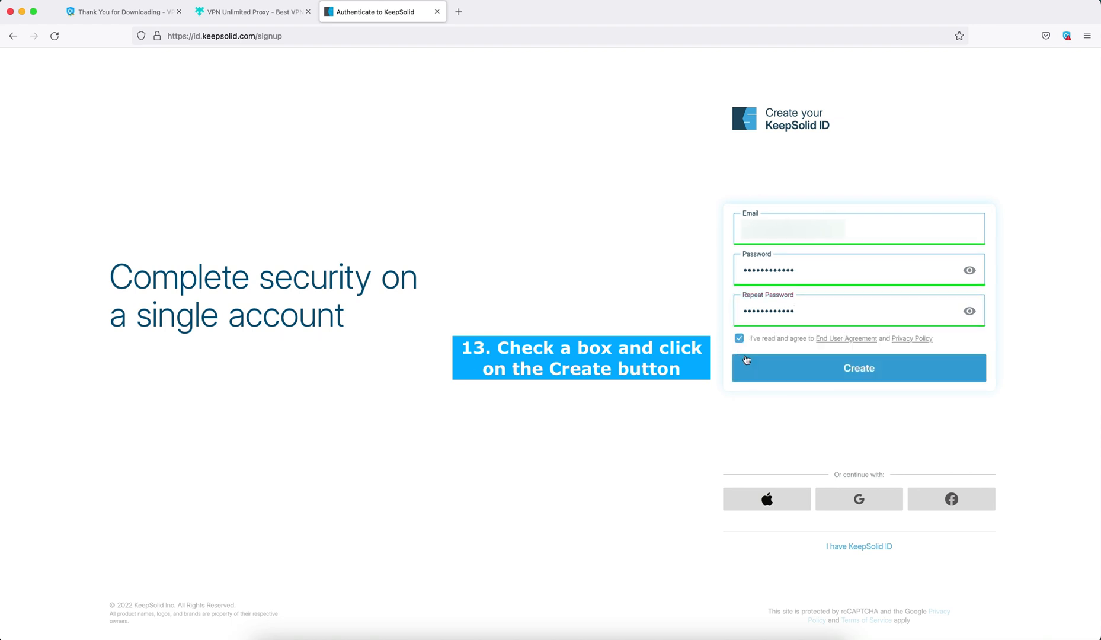
click(858, 367)
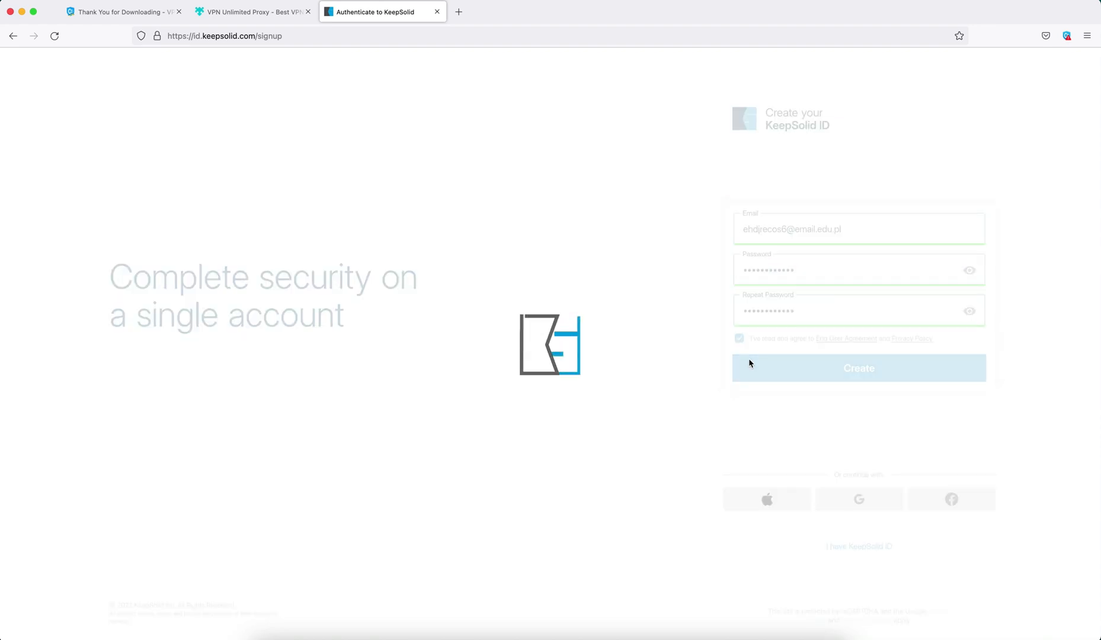
Enter the 6-digit emailed verification code for the new KeepSolid ID account.
click(857, 368)
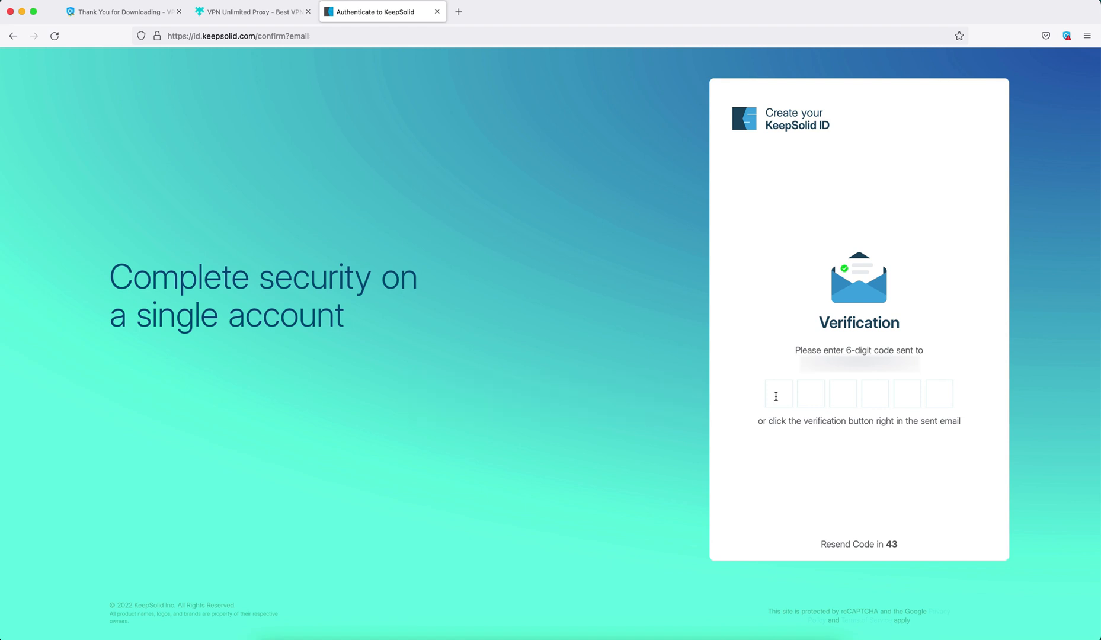
text(71)
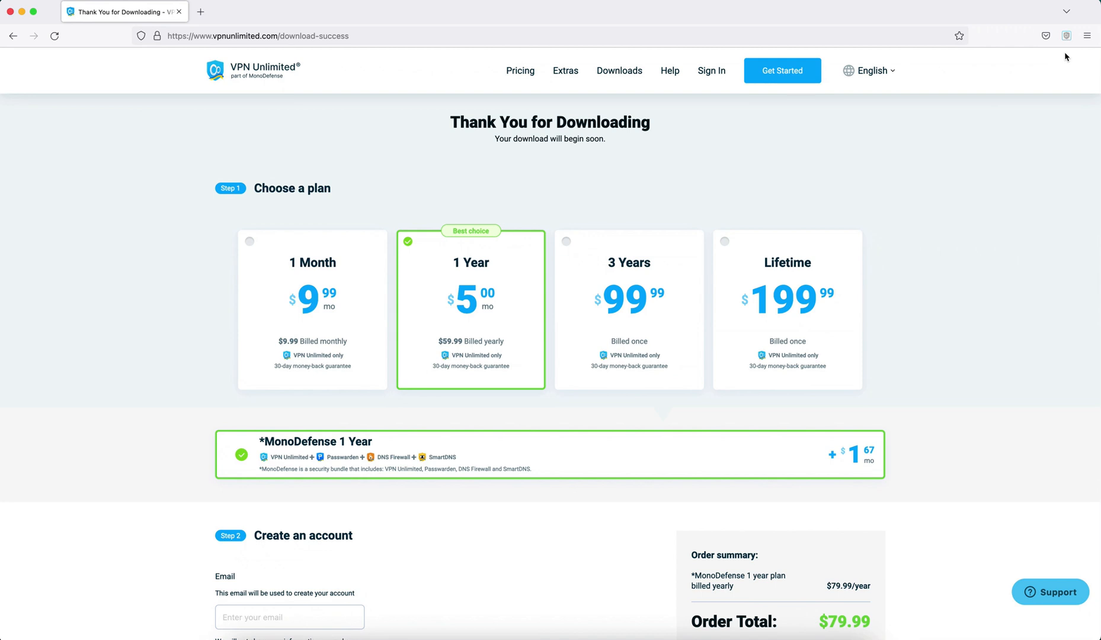
Start the VPN connection on the Optimal server from the toolbar popup.
click(1066, 36)
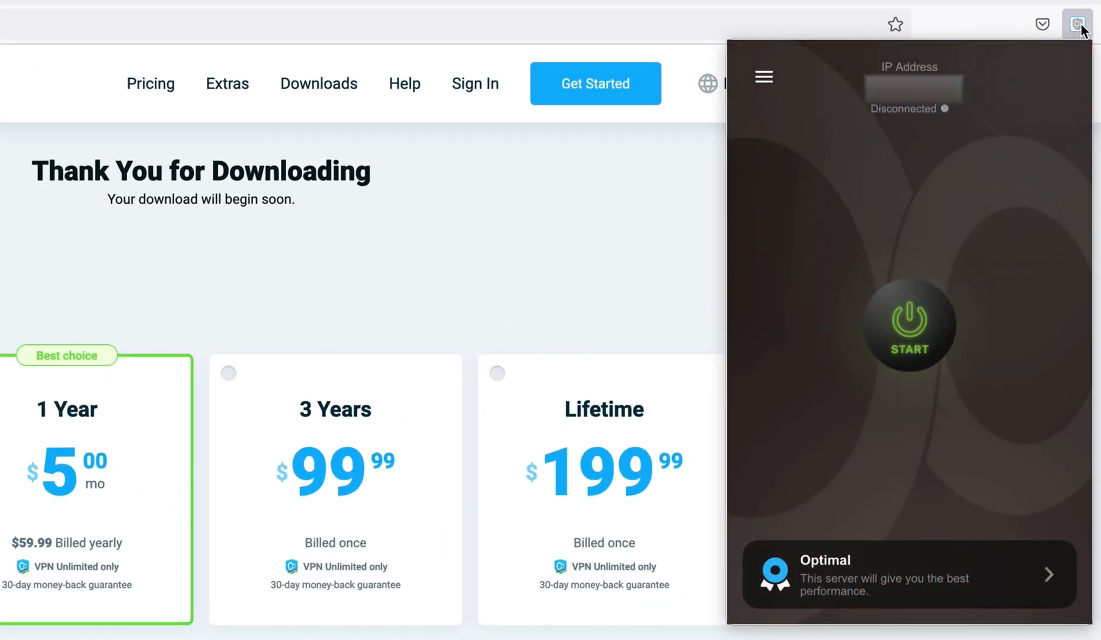
click(909, 326)
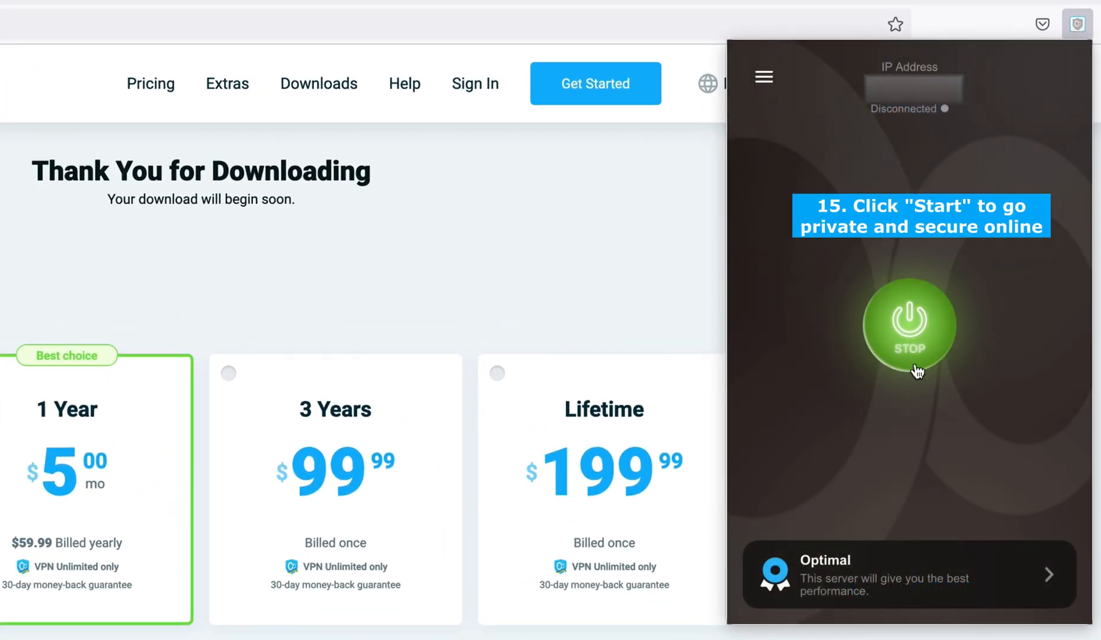